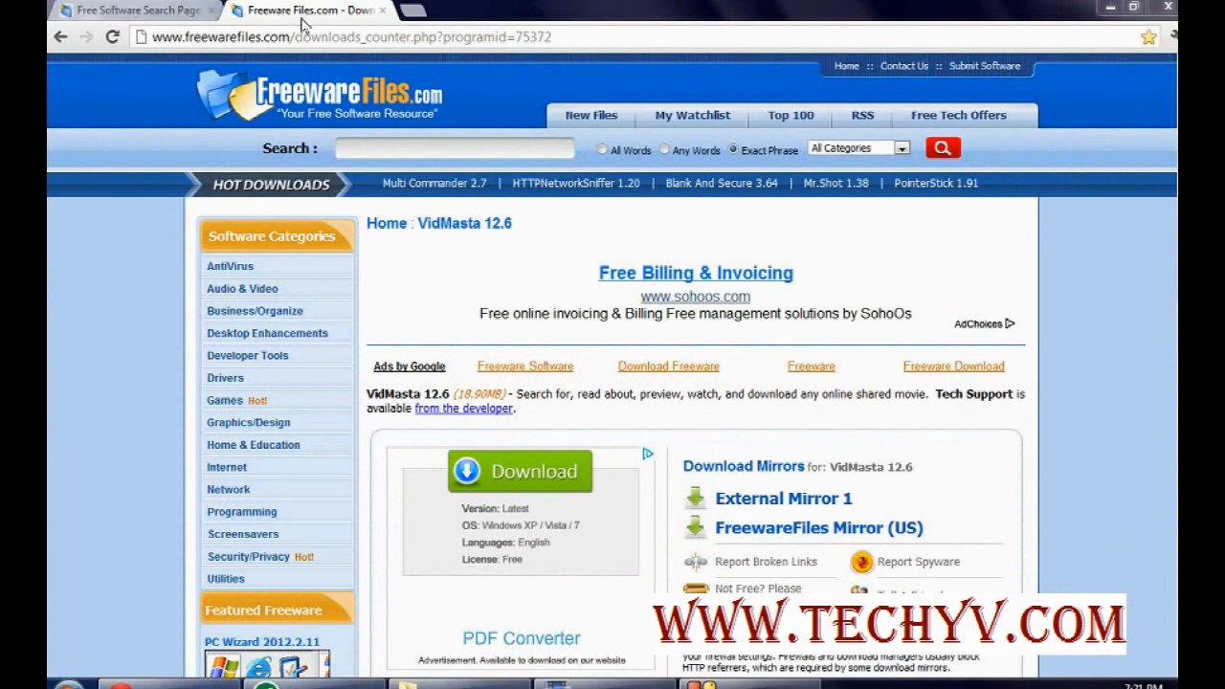
Launch VidMasta from the downloaded vidmasta-setup-12.7 file and wait for its main window
left_click(354, 36)
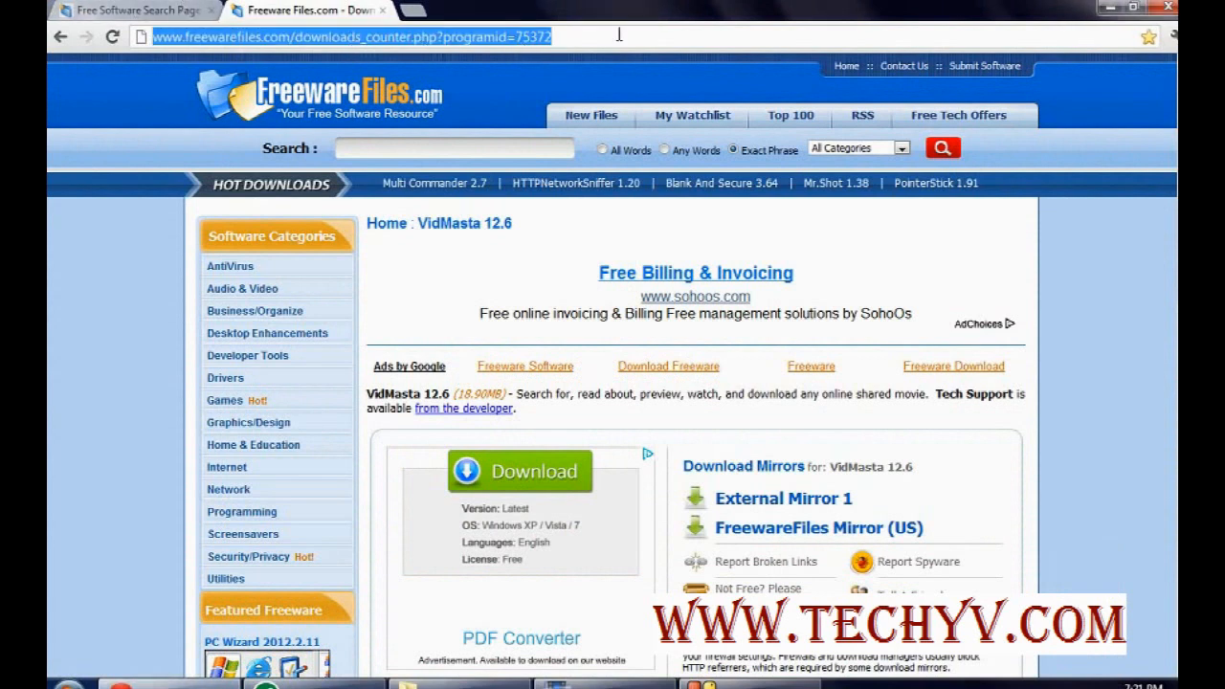
mouse_move(746, 498)
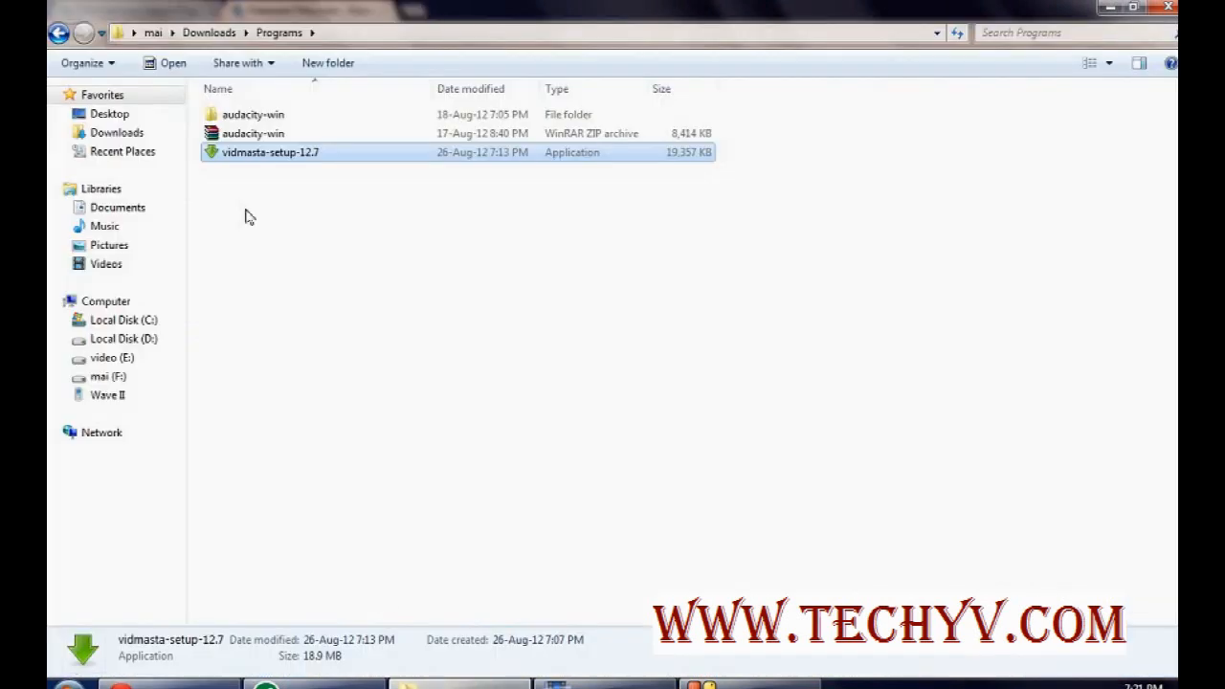
mouse_move(245, 161)
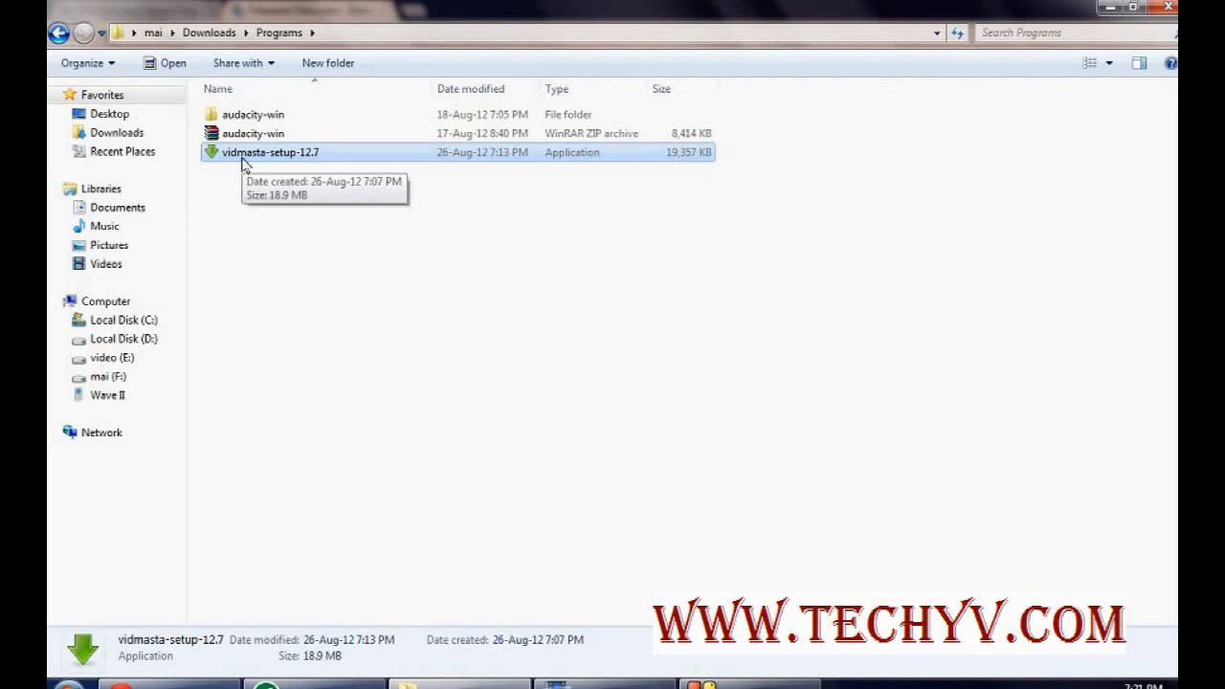
mouse_move(279, 161)
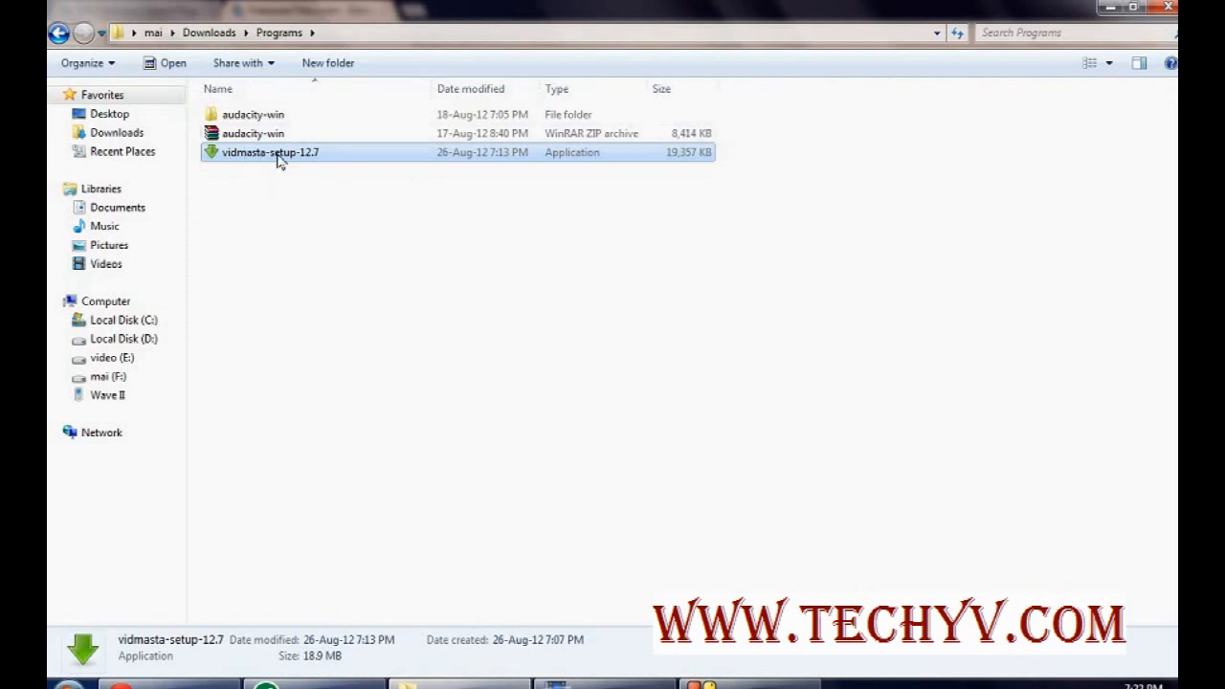
mouse_move(277, 157)
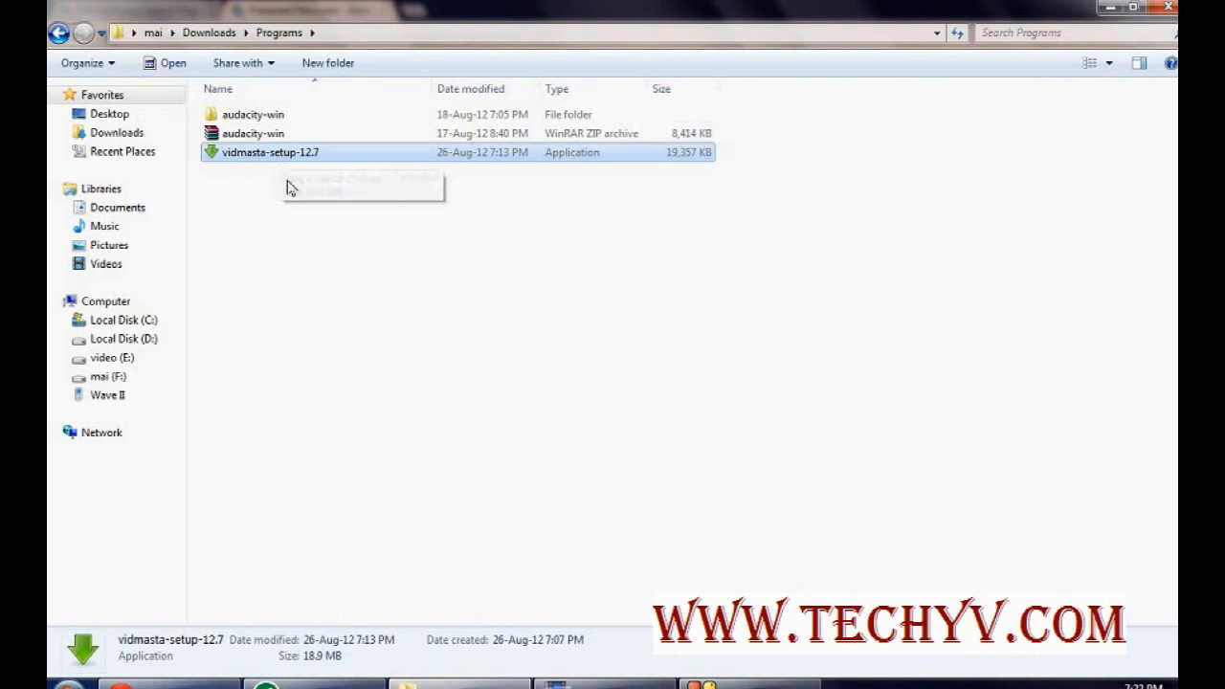
double_click(272, 154)
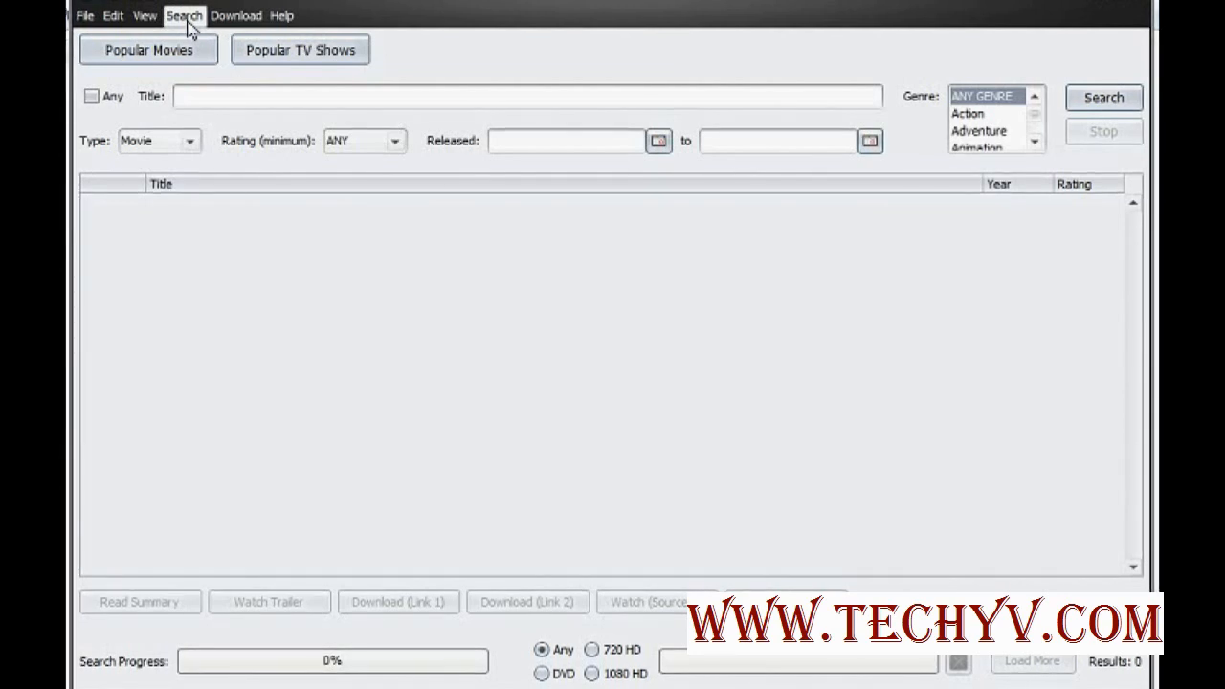
mouse_move(238, 122)
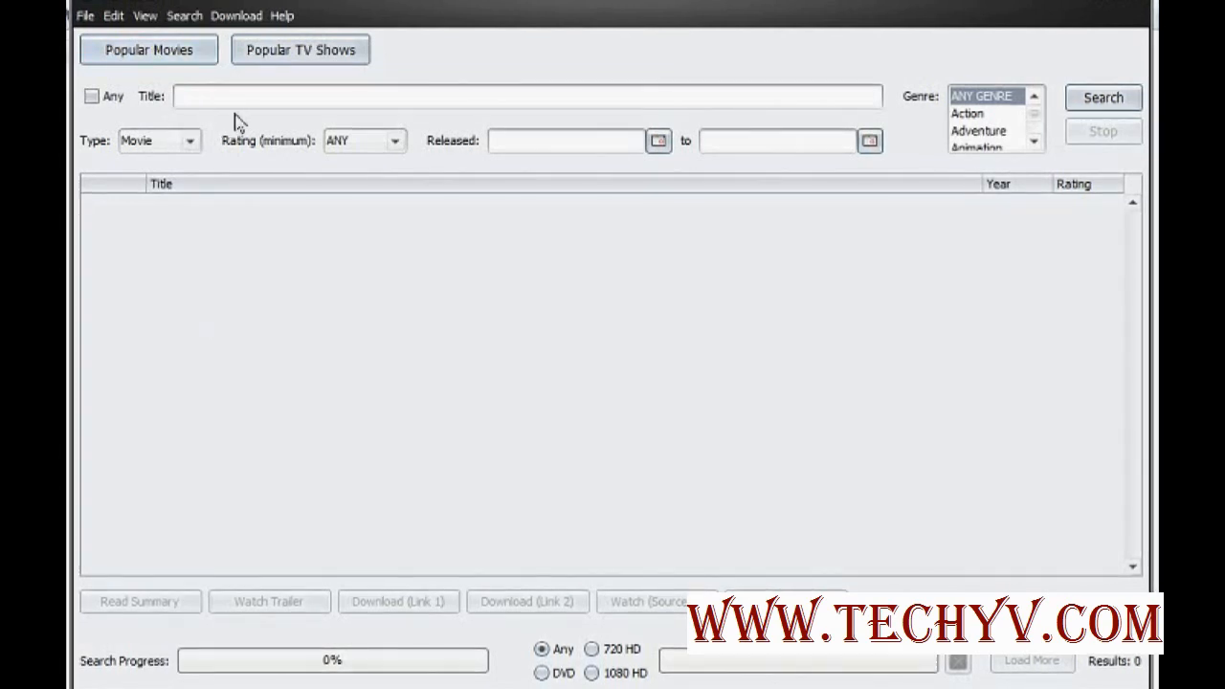
mouse_move(143, 104)
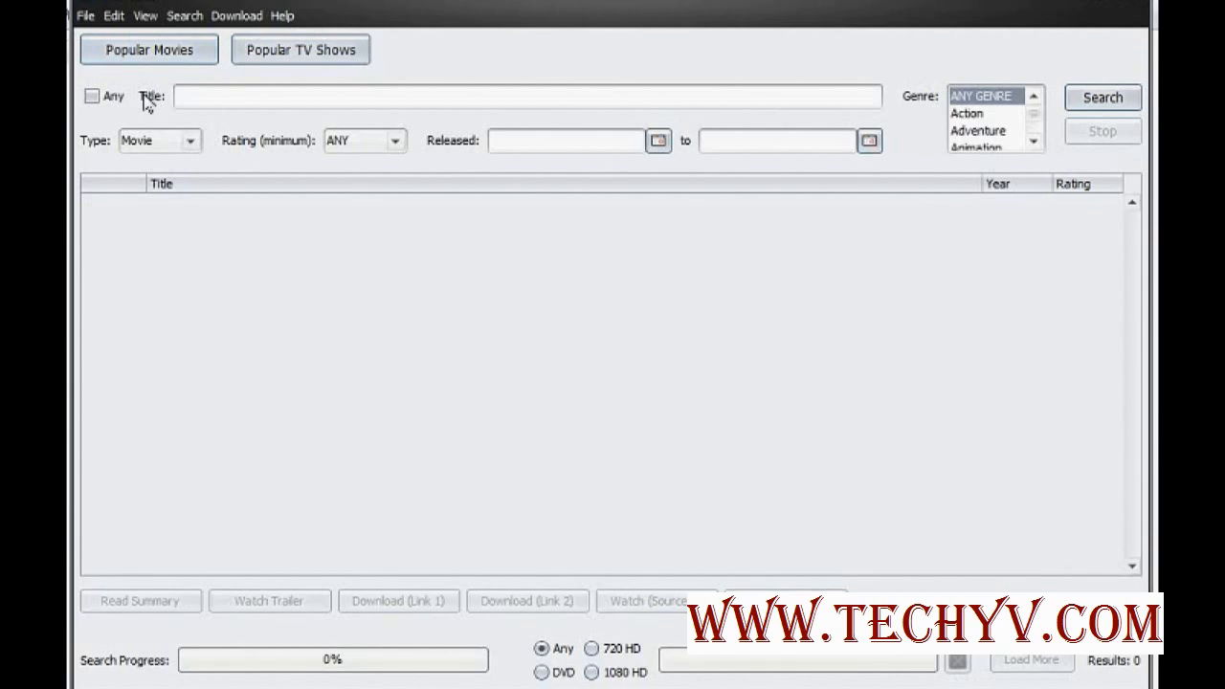
mouse_move(92, 96)
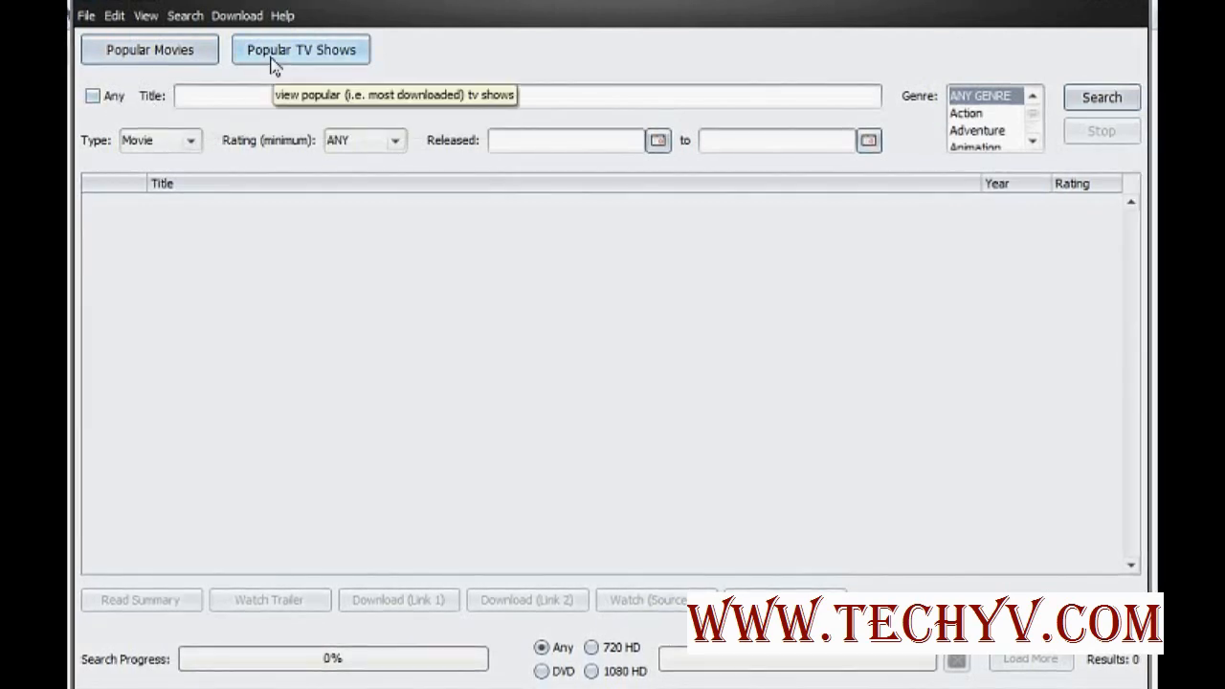
Run the Popular TV Shows search, which begins listing Two and a Half Men
left_click(300, 50)
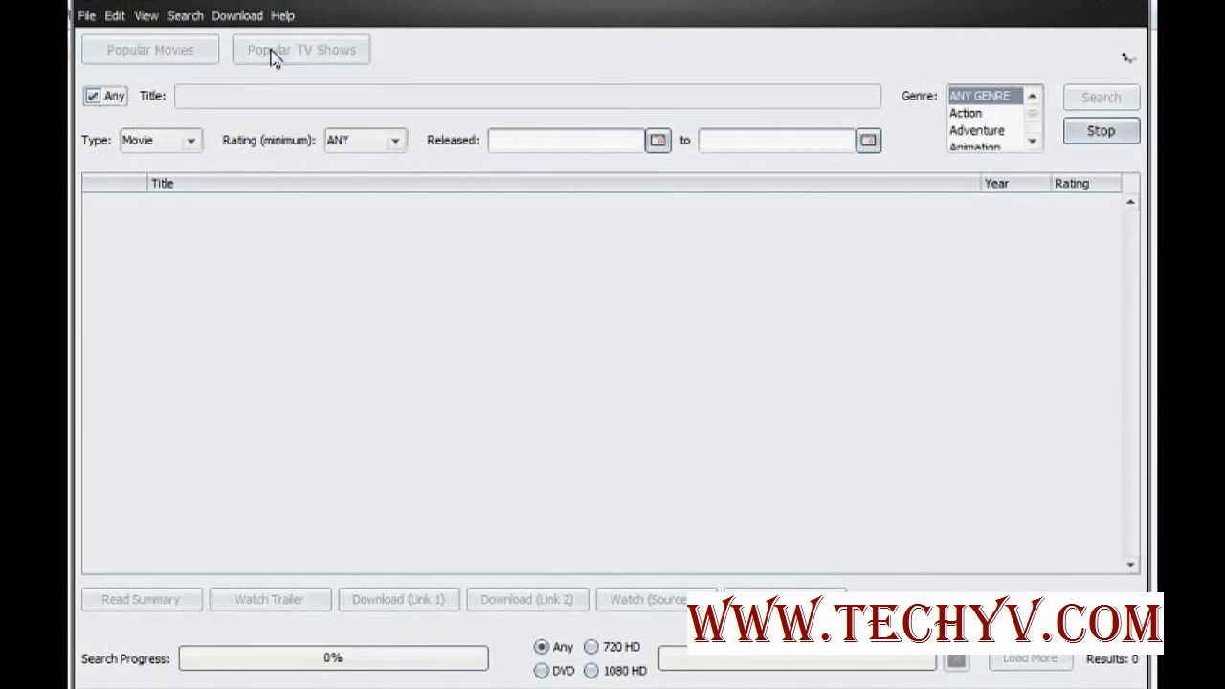
mouse_move(375, 291)
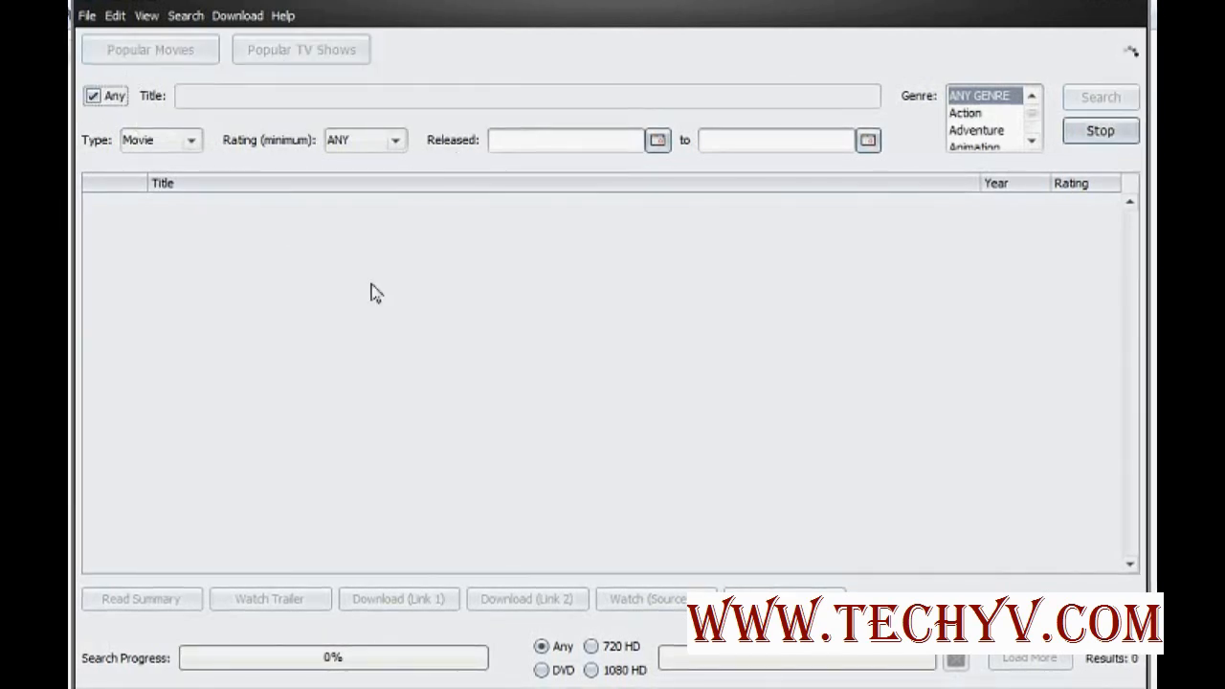
mouse_move(436, 666)
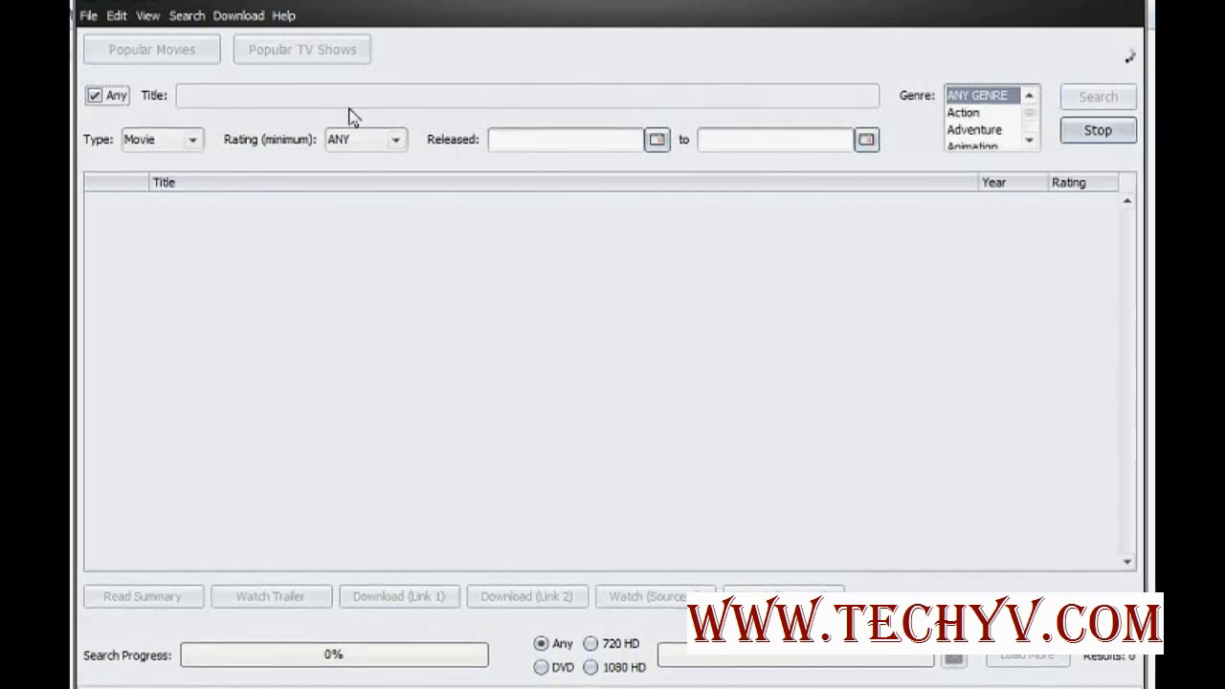
mouse_move(229, 79)
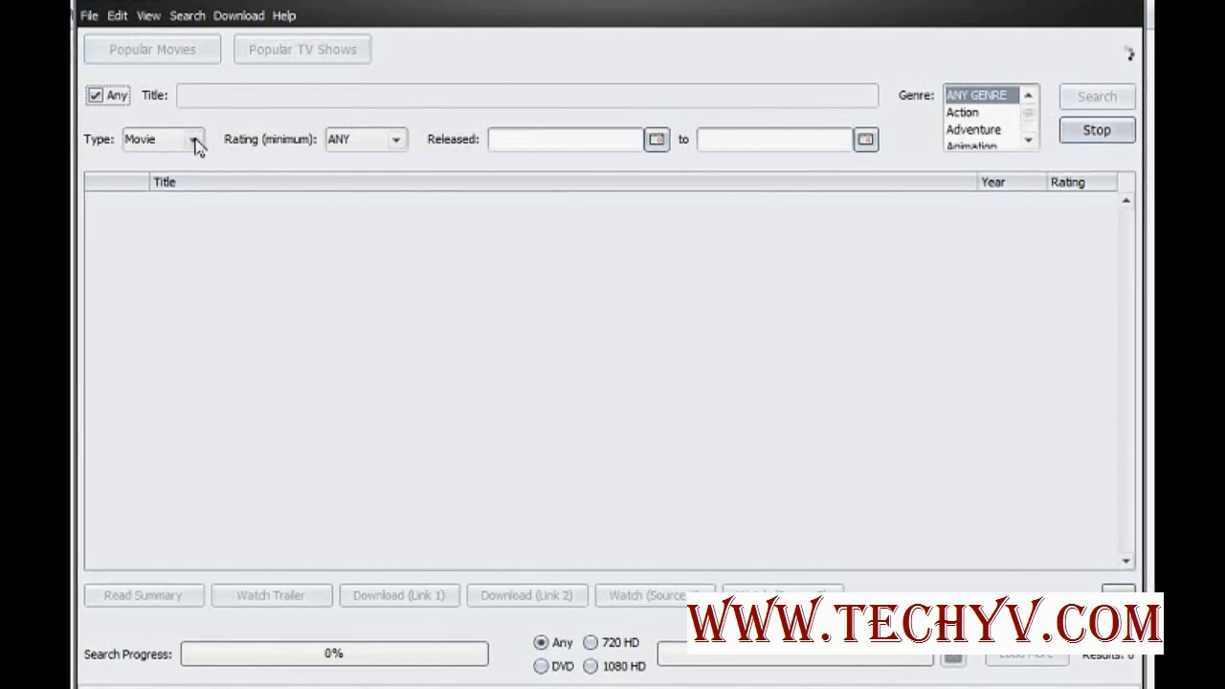
mouse_move(393, 142)
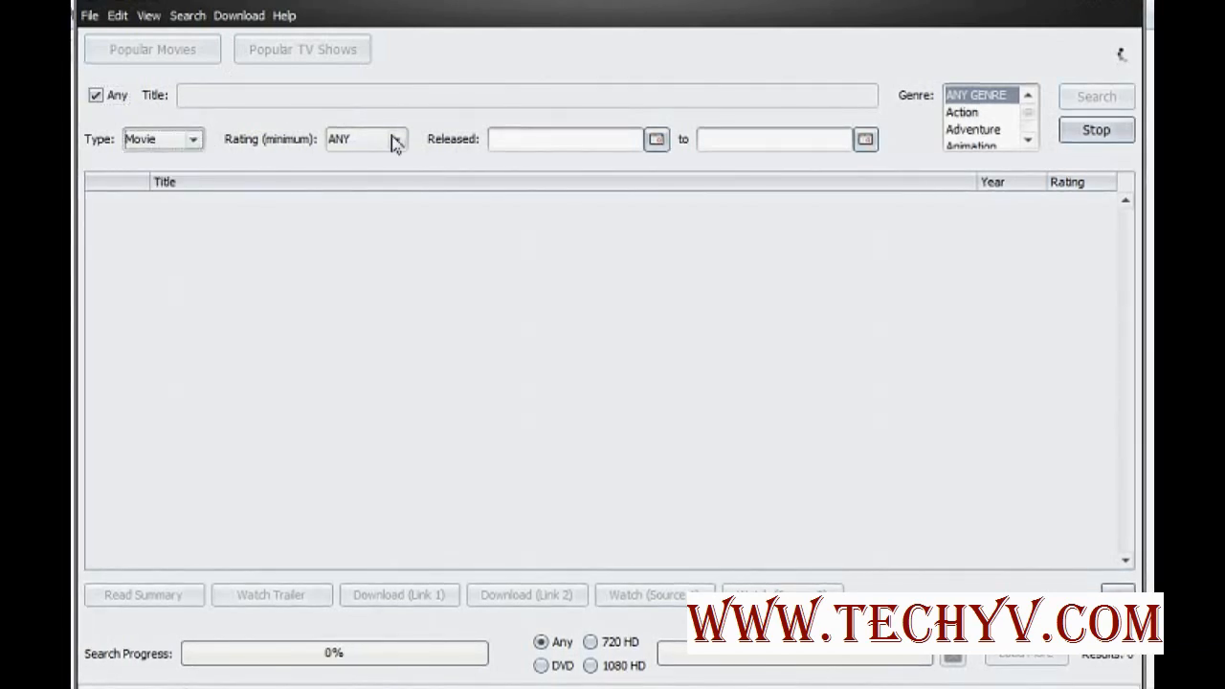
left_click(392, 138)
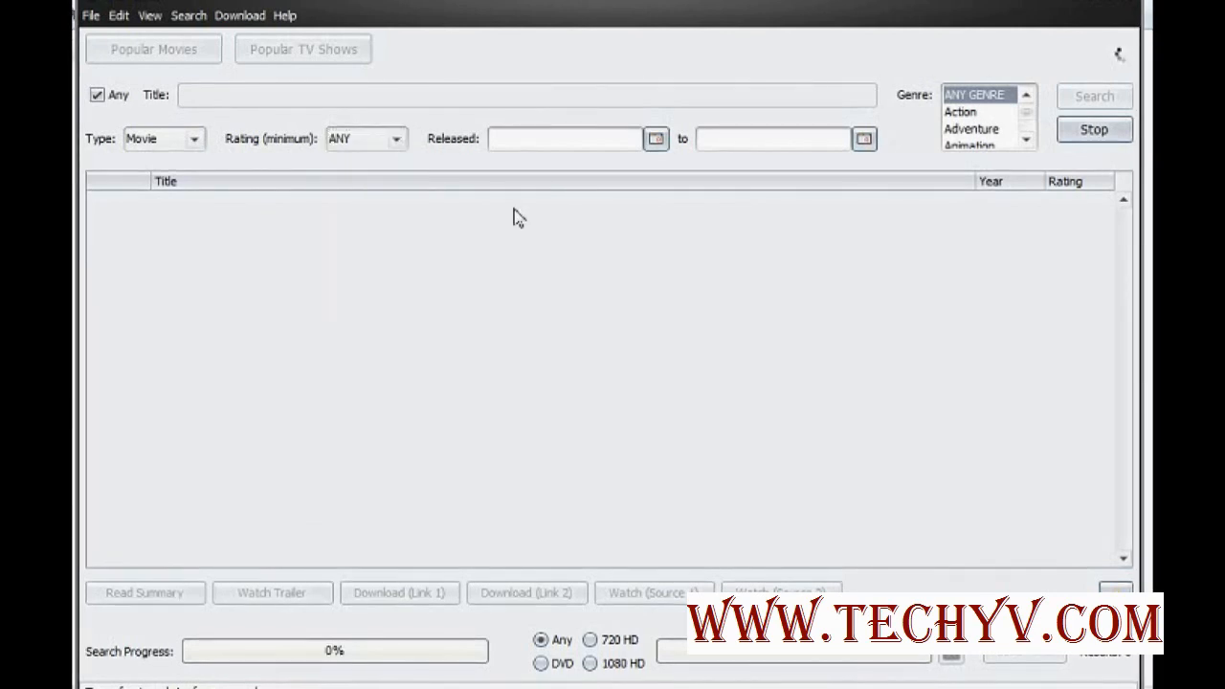
left_click(565, 138)
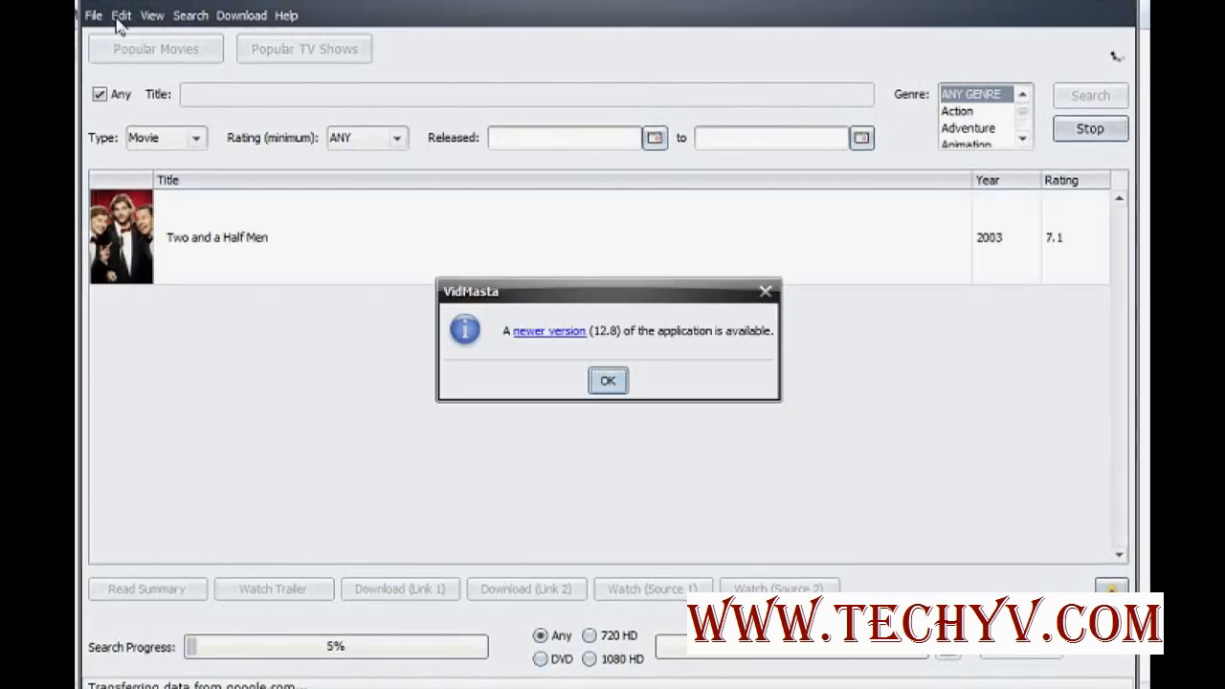
Dismiss the 'newer version available' notice with OK while results keep arriving
left_click(608, 378)
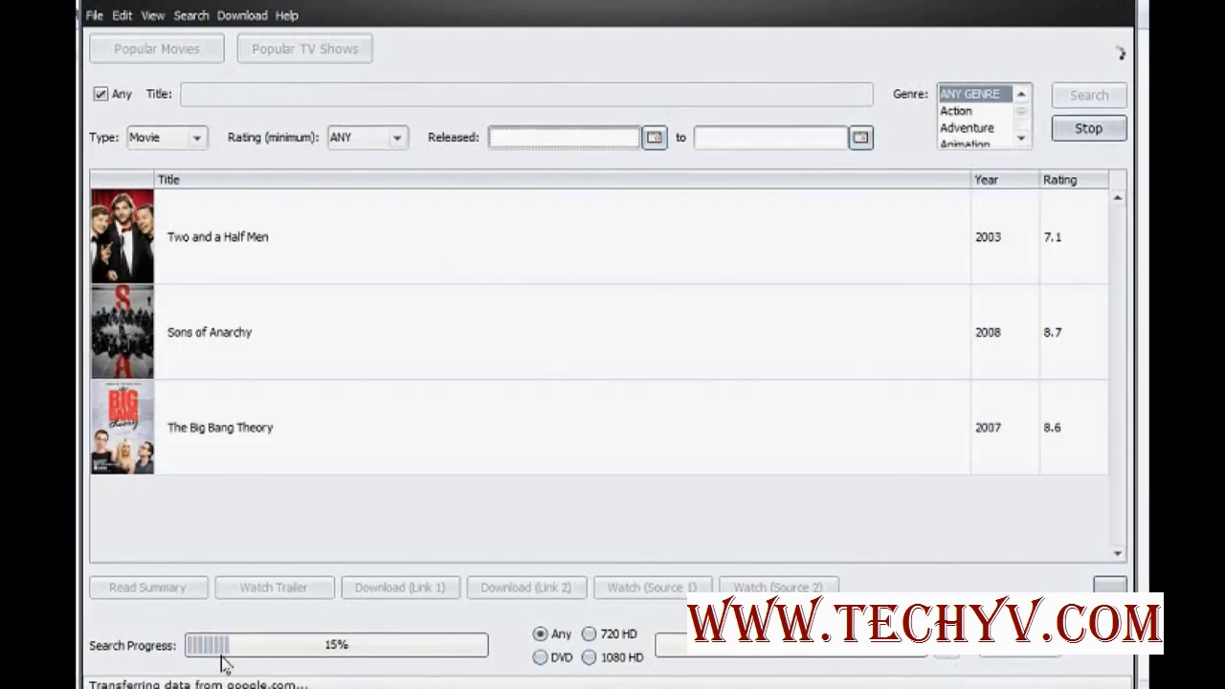
mouse_move(364, 670)
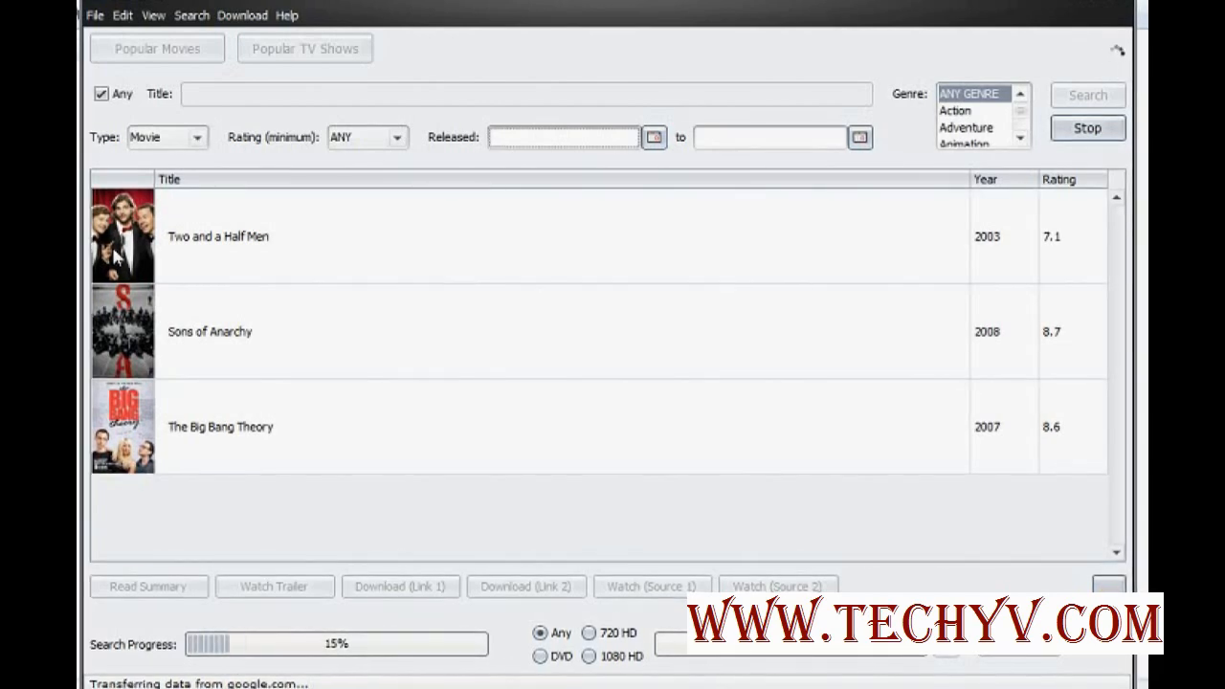
right_click(218, 237)
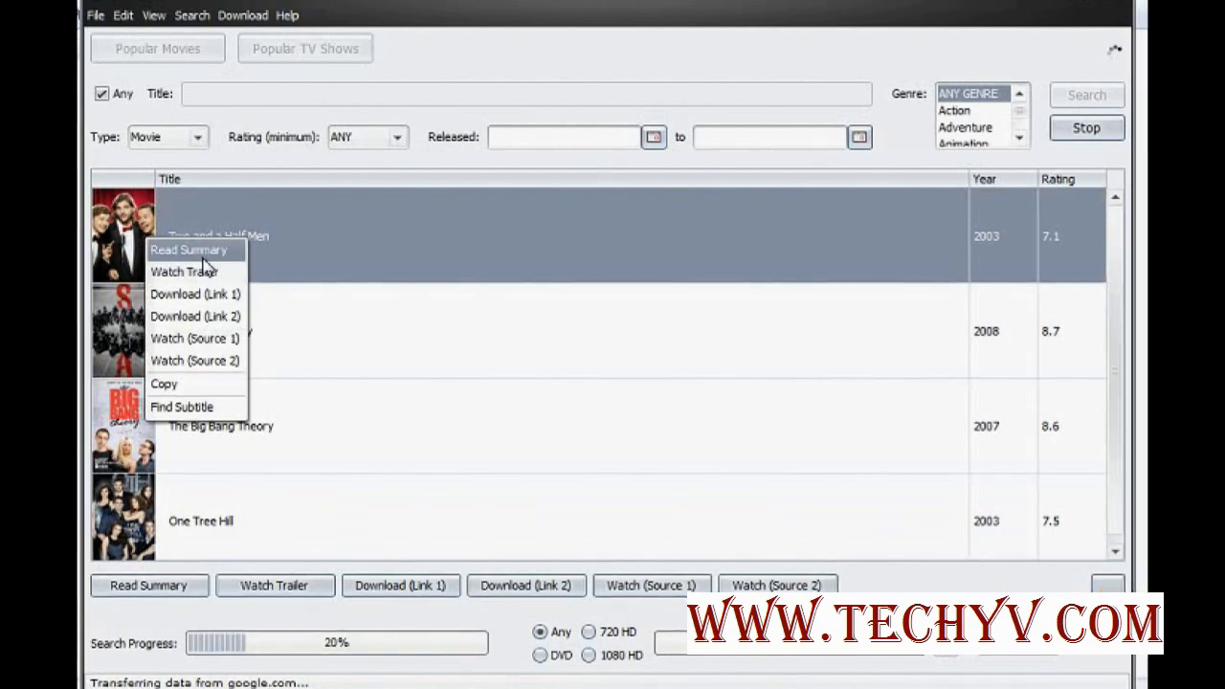
left_click(187, 248)
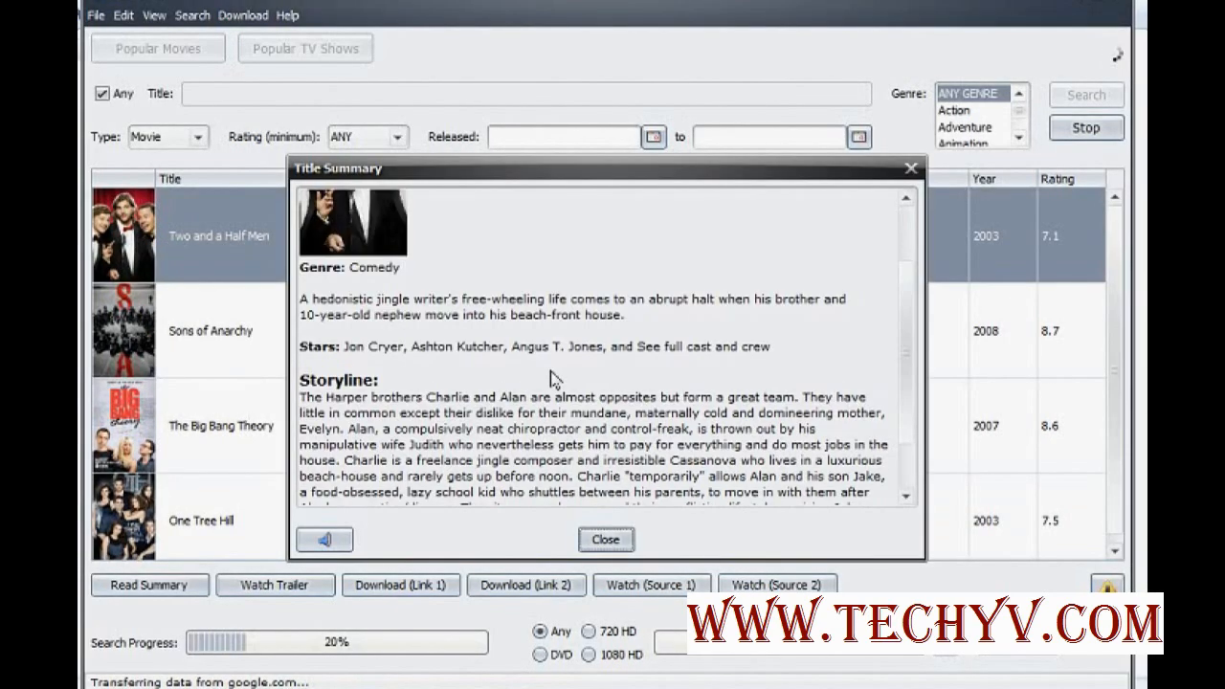
scroll("down", 3)
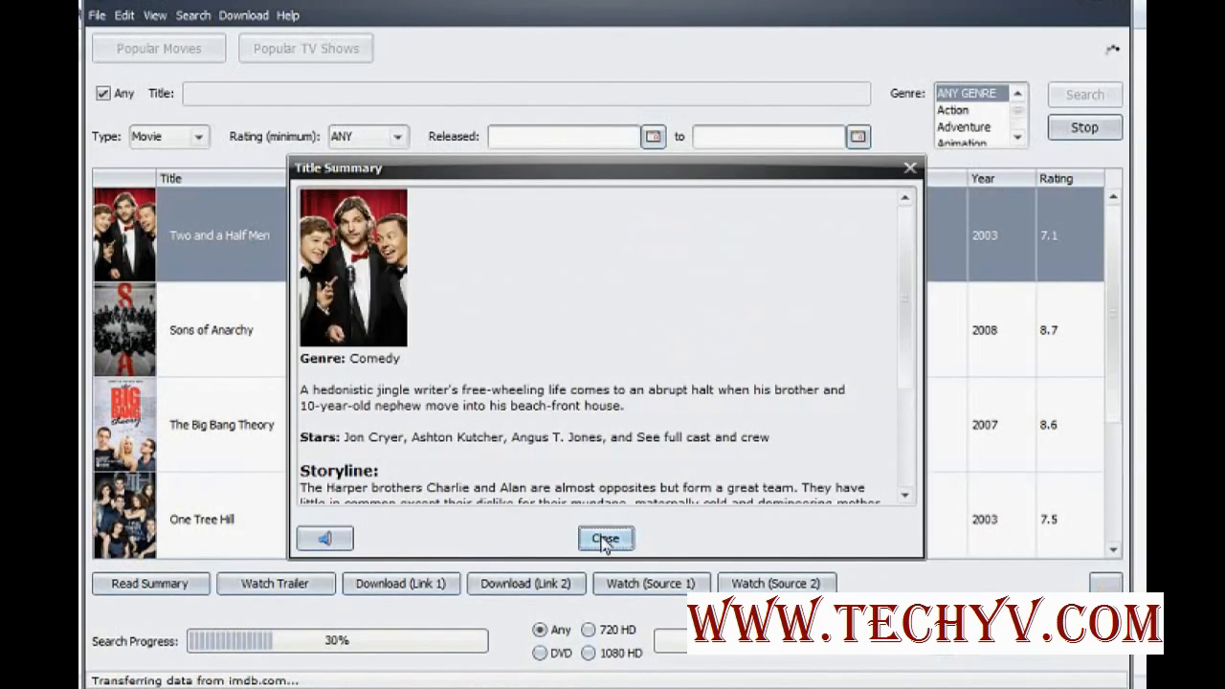
left_click(604, 538)
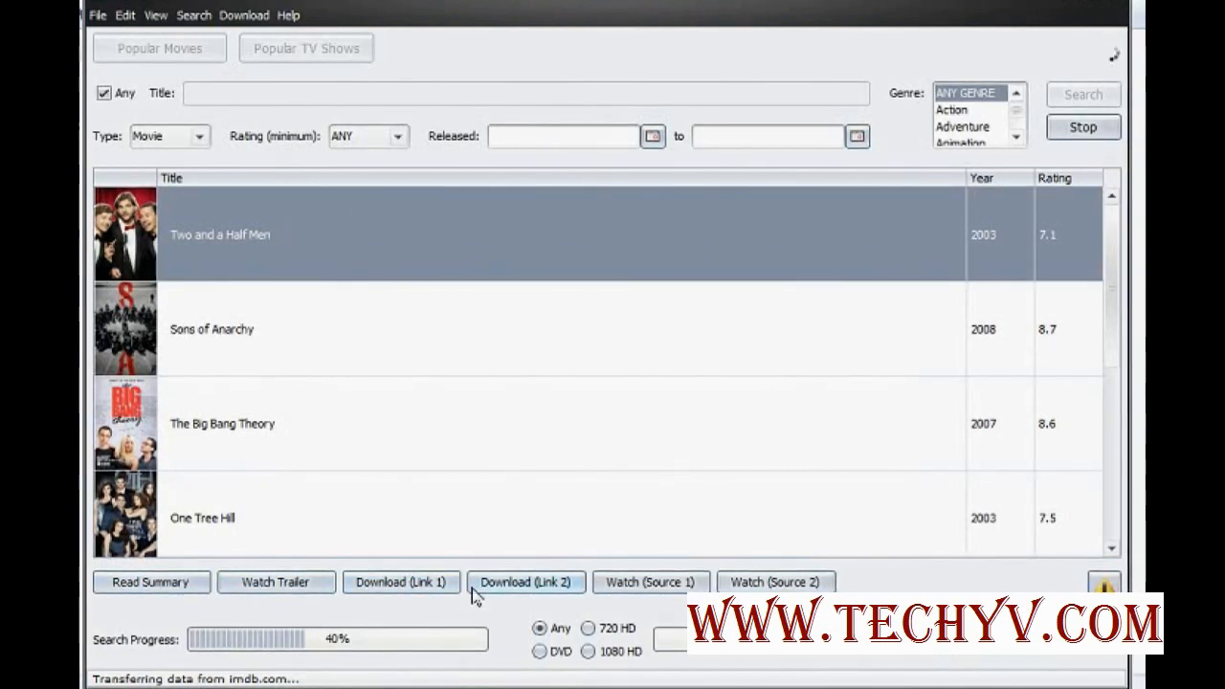
mouse_move(526, 582)
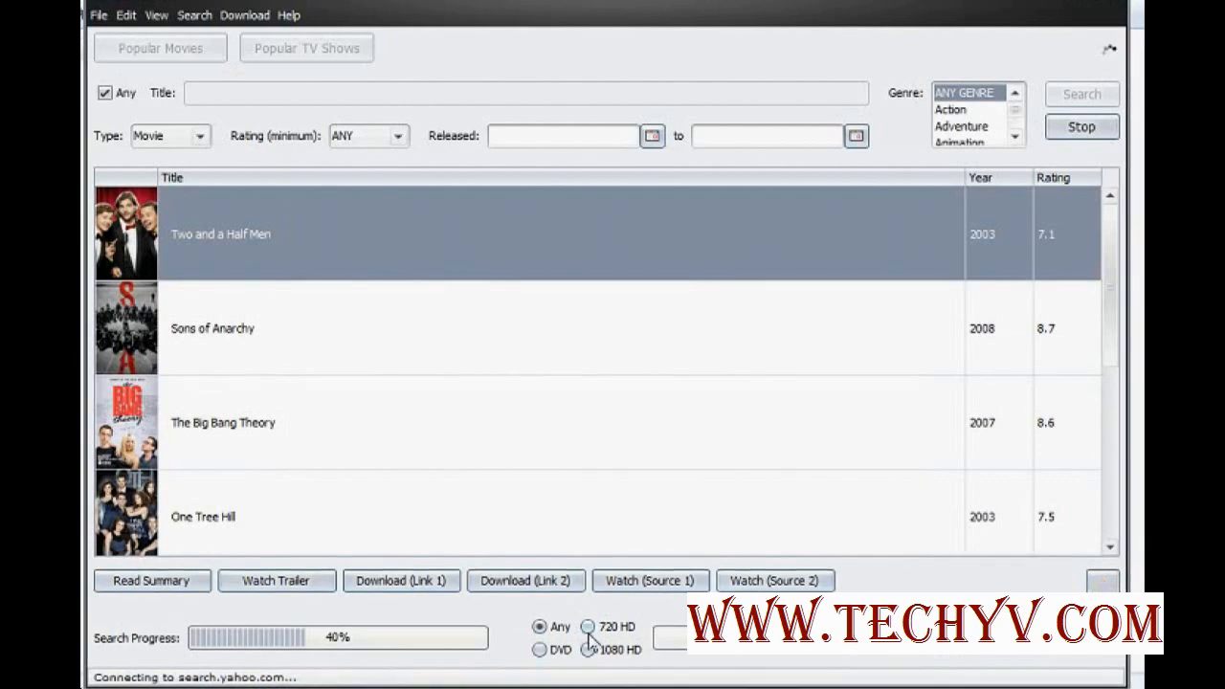
mouse_move(589, 625)
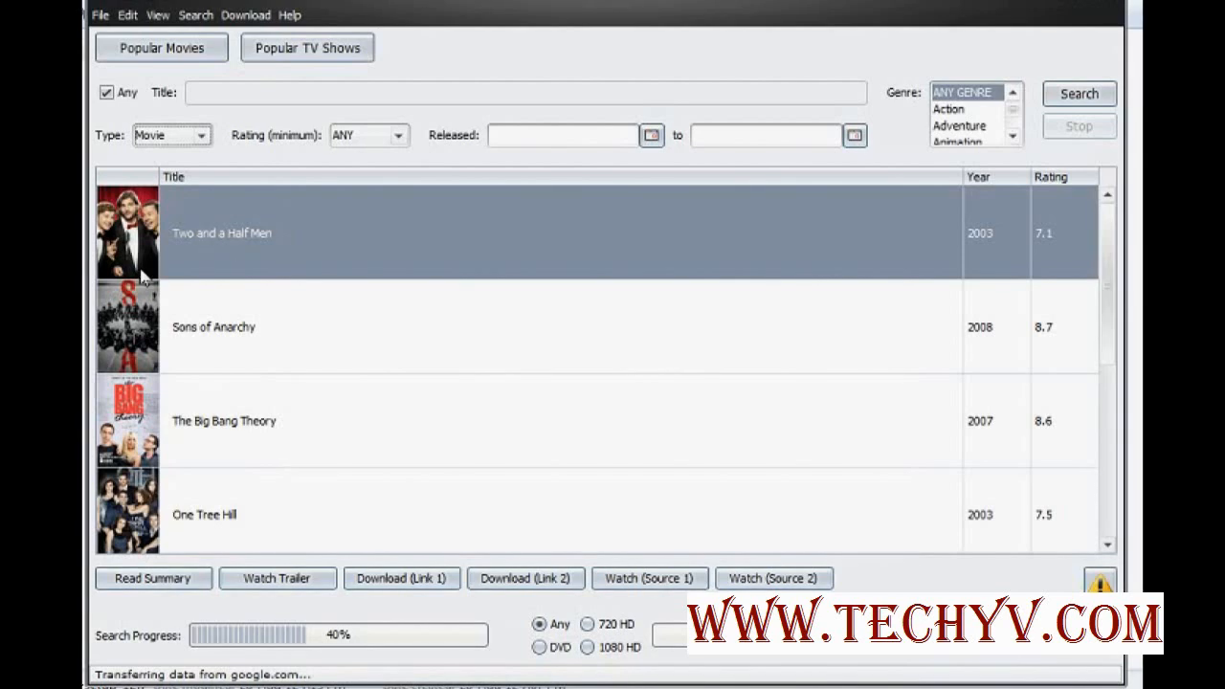
left_click(100, 15)
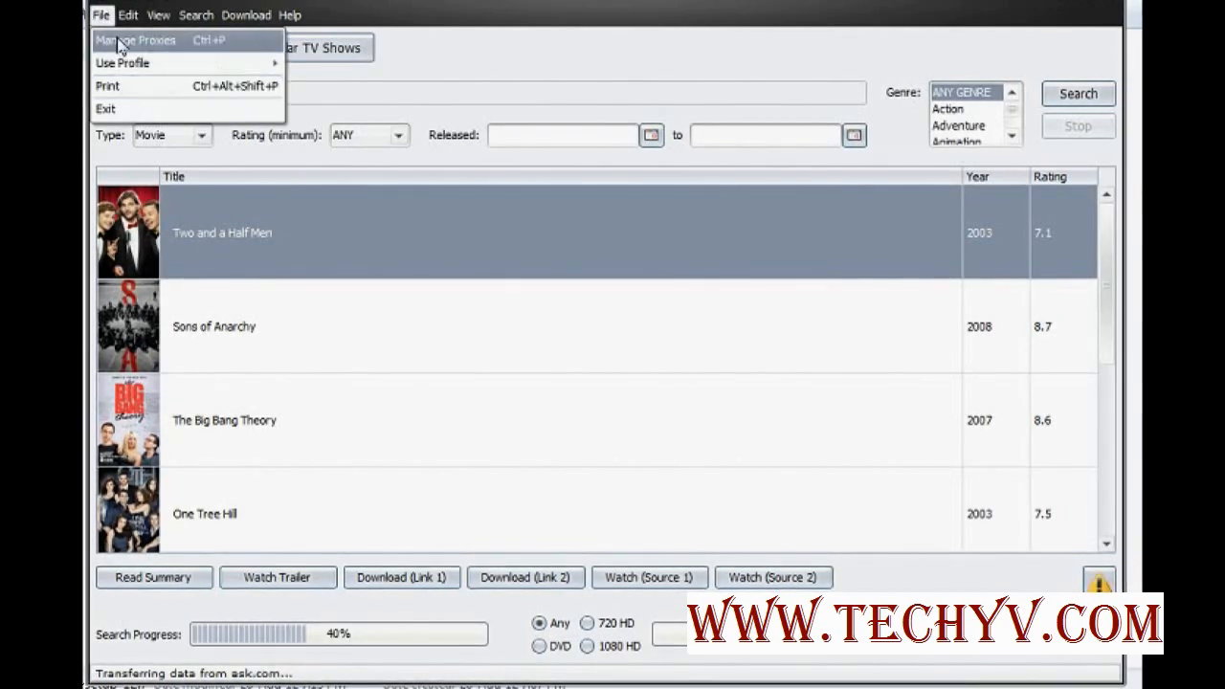
left_click(126, 16)
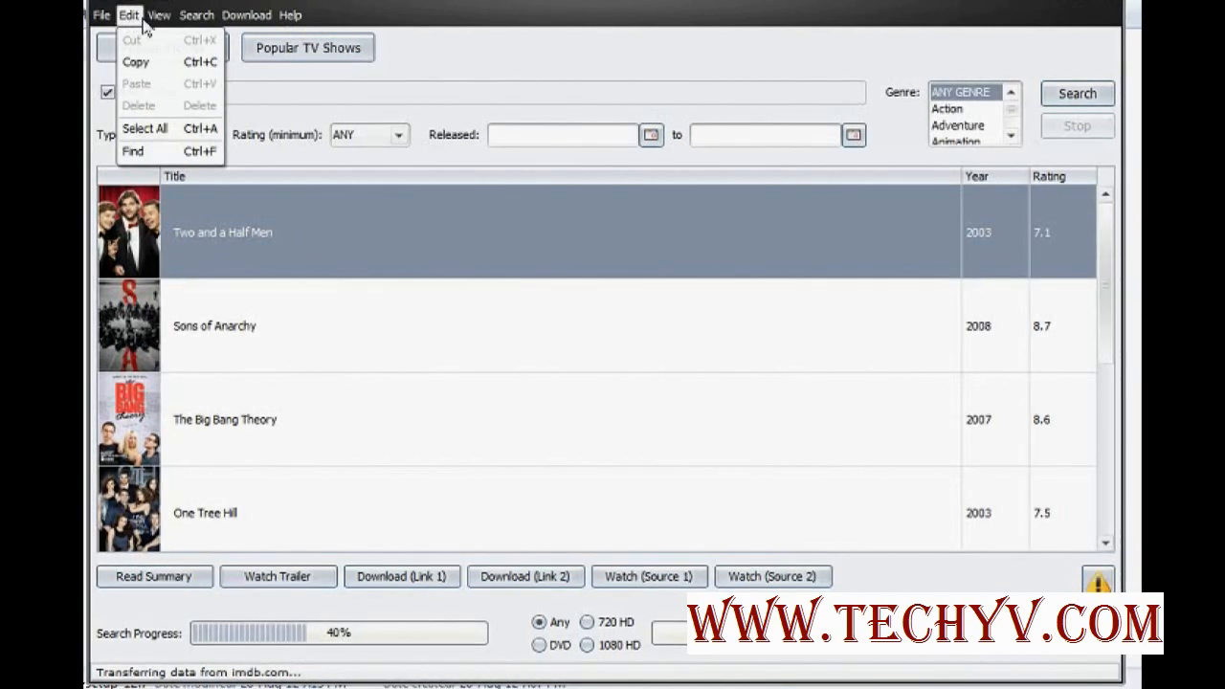
left_click(195, 16)
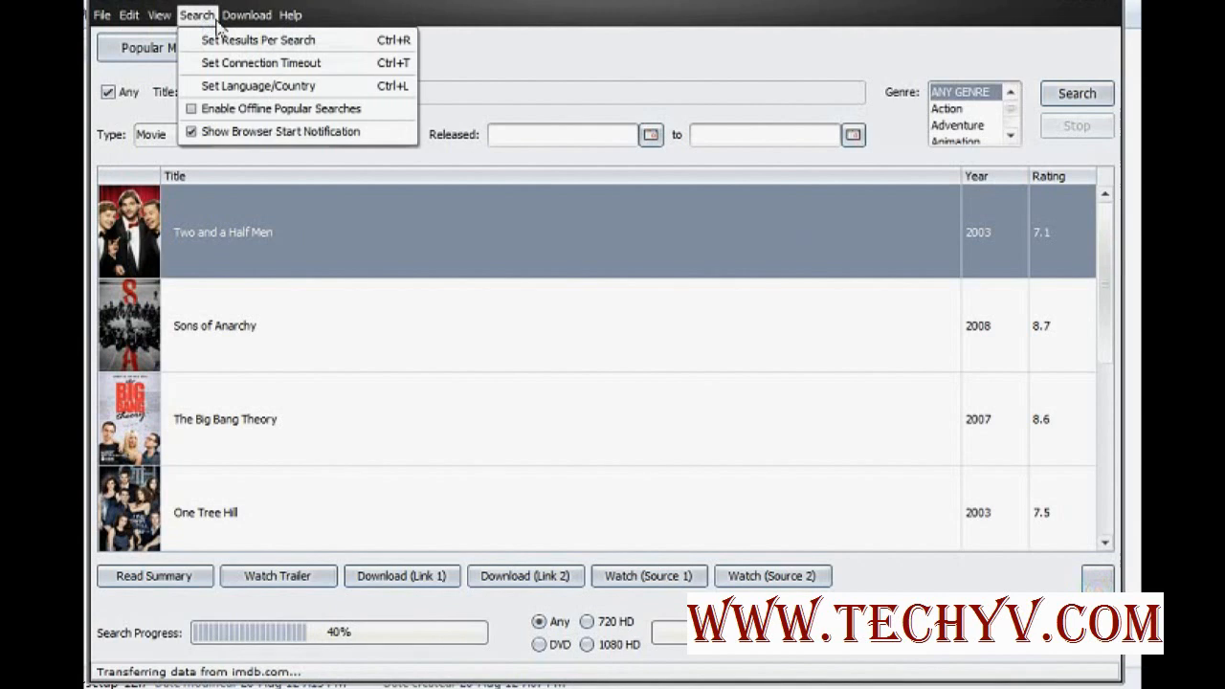
left_click(245, 16)
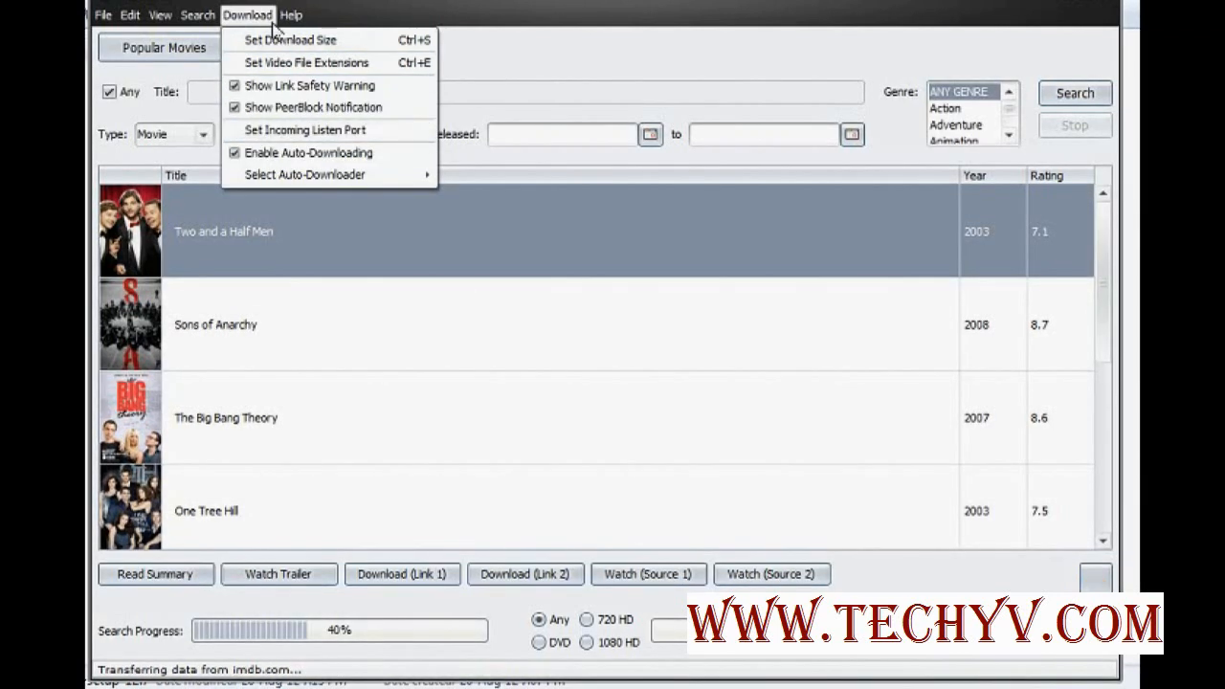
left_click(373, 324)
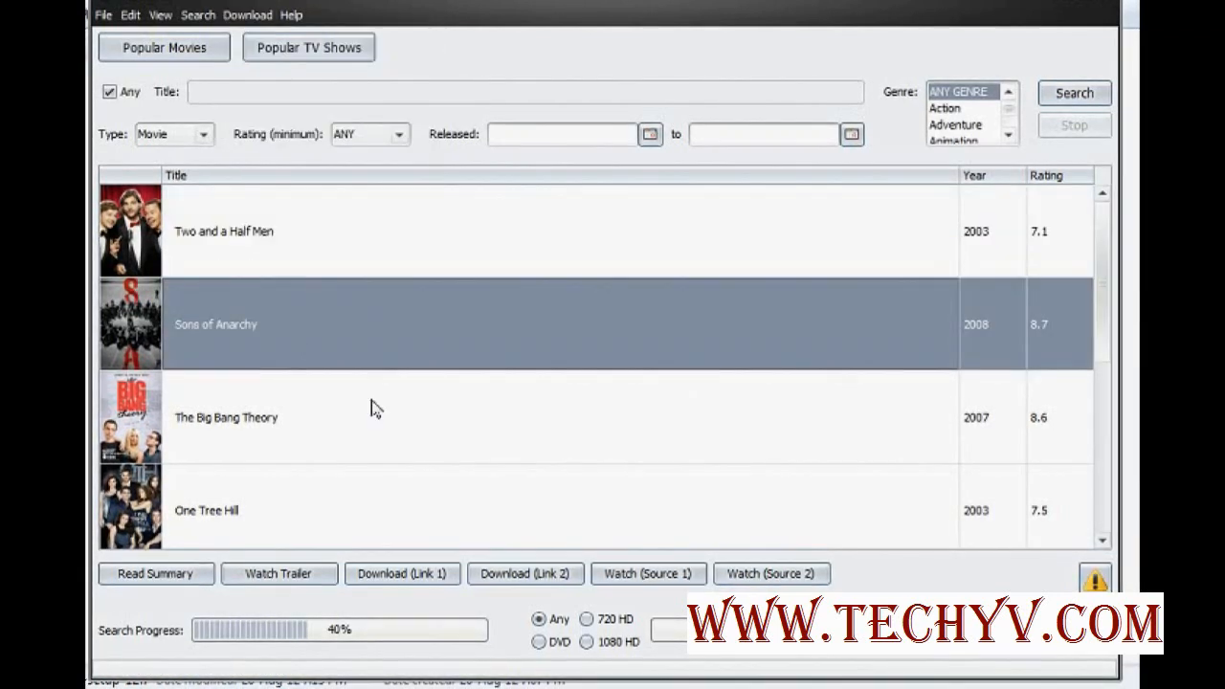